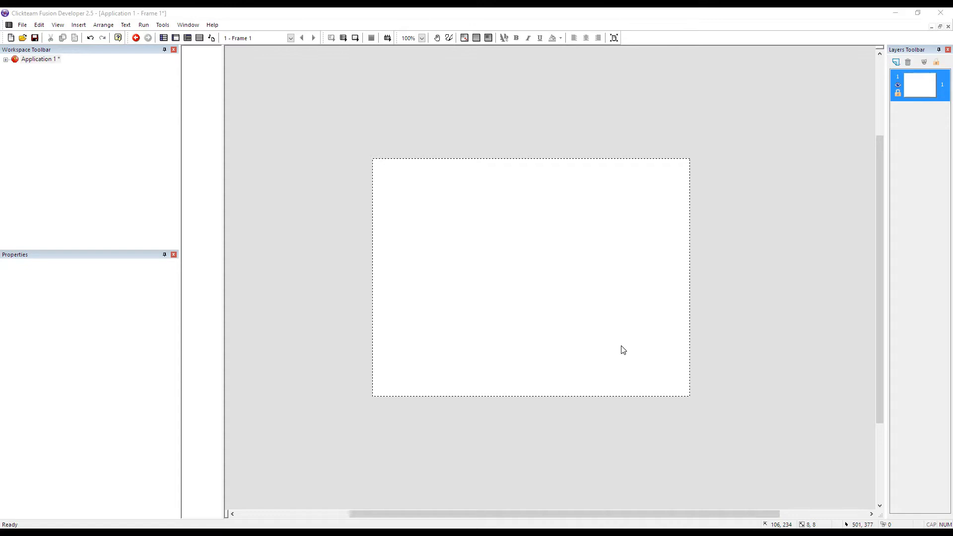
pyautogui.moveTo(530, 242)
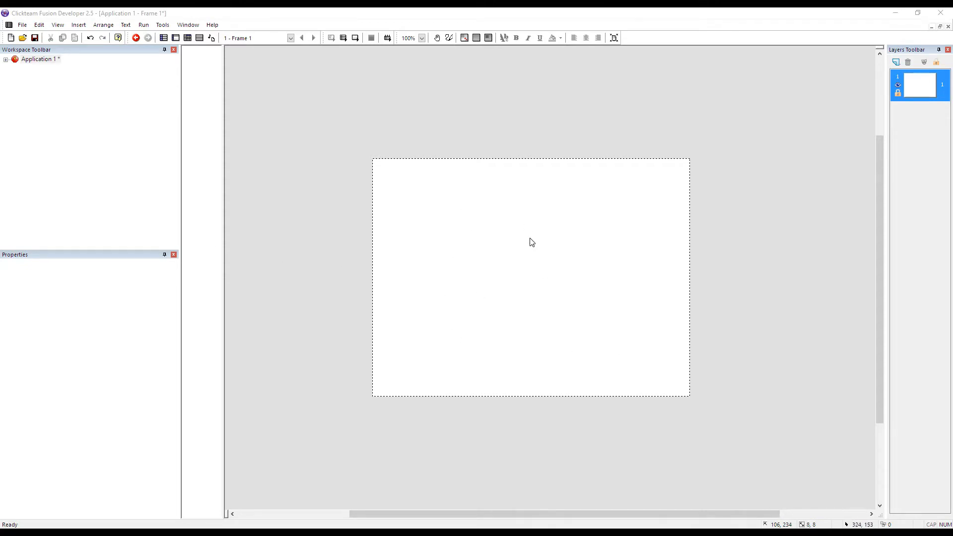
pyautogui.moveTo(392, 201)
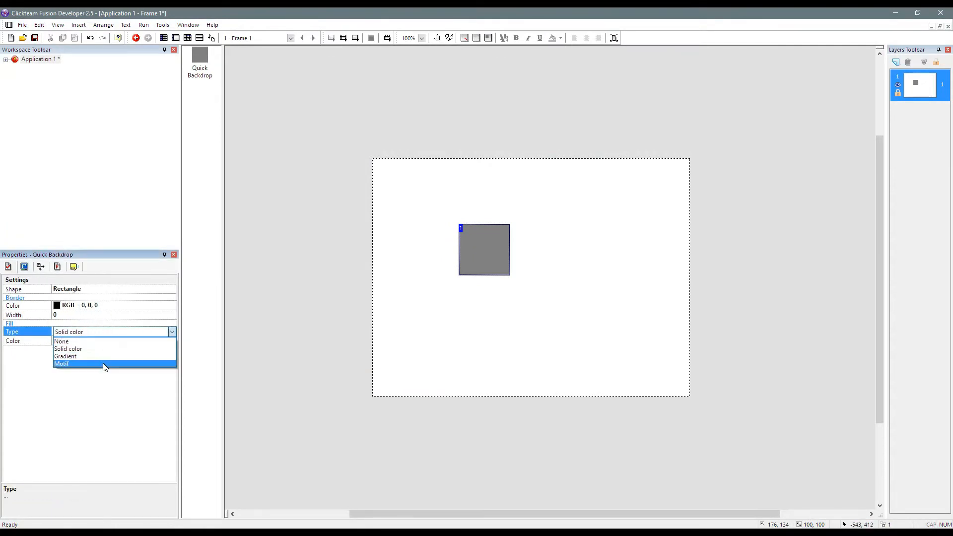
# - Give the quick backdrop a Motif fill: an 8x8 tile with a grey rectangle outline
pyautogui.click(62, 363)
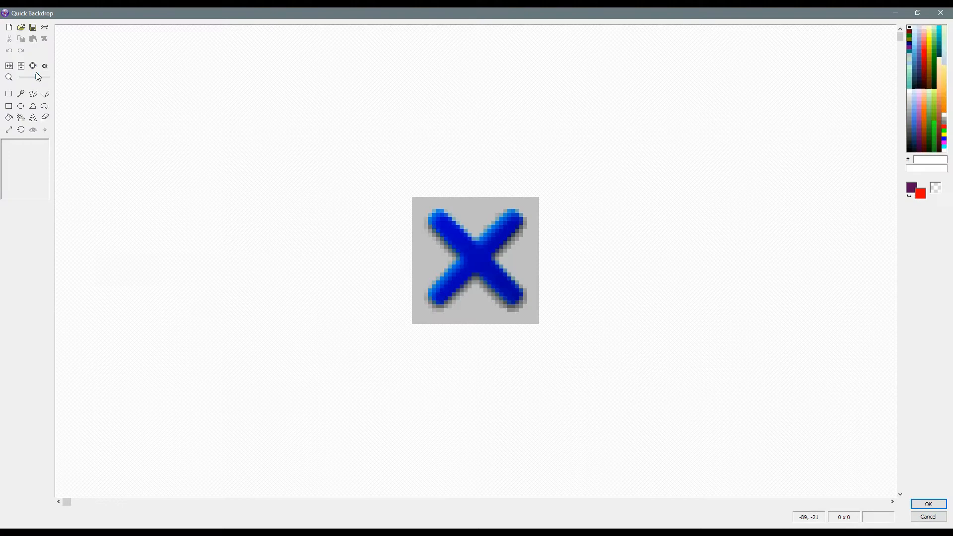
pyautogui.click(8, 130)
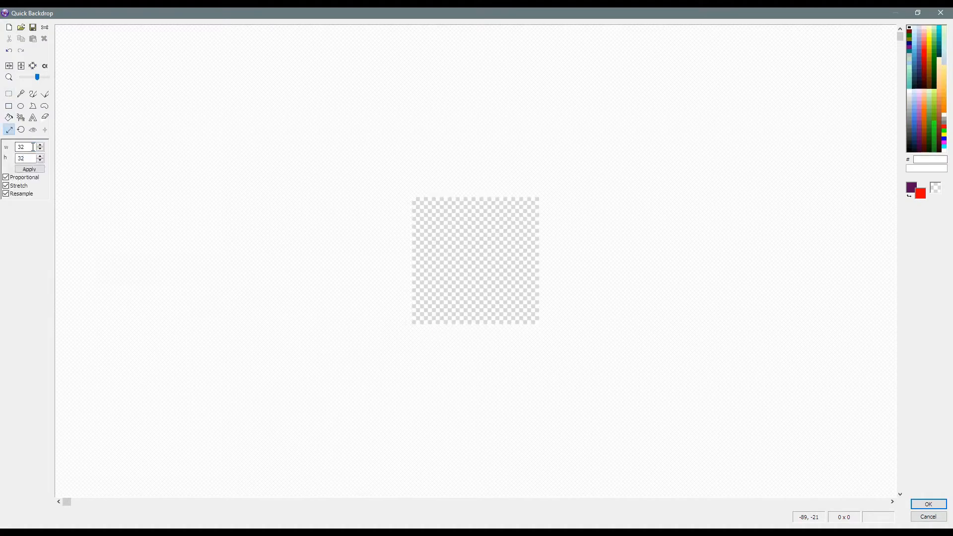
pyautogui.click(29, 168)
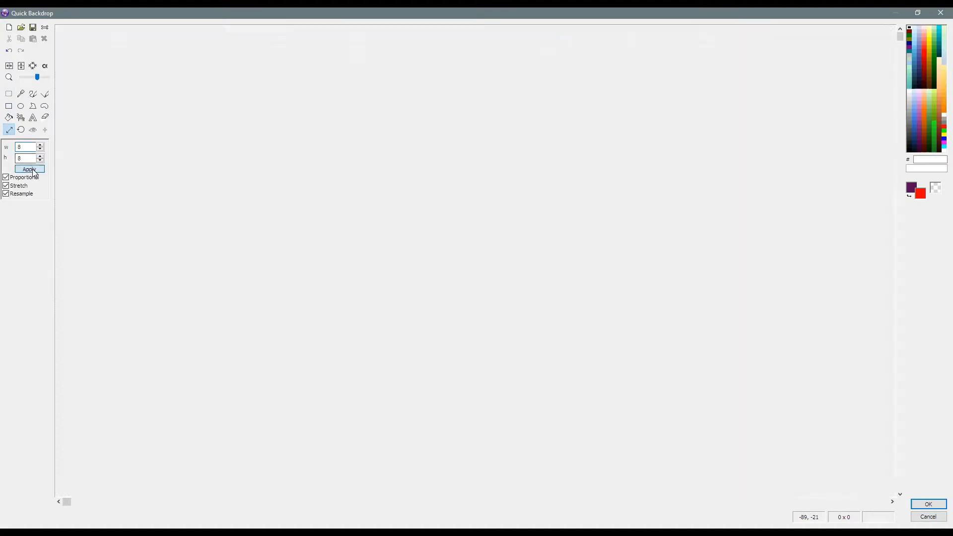
pyautogui.click(29, 168)
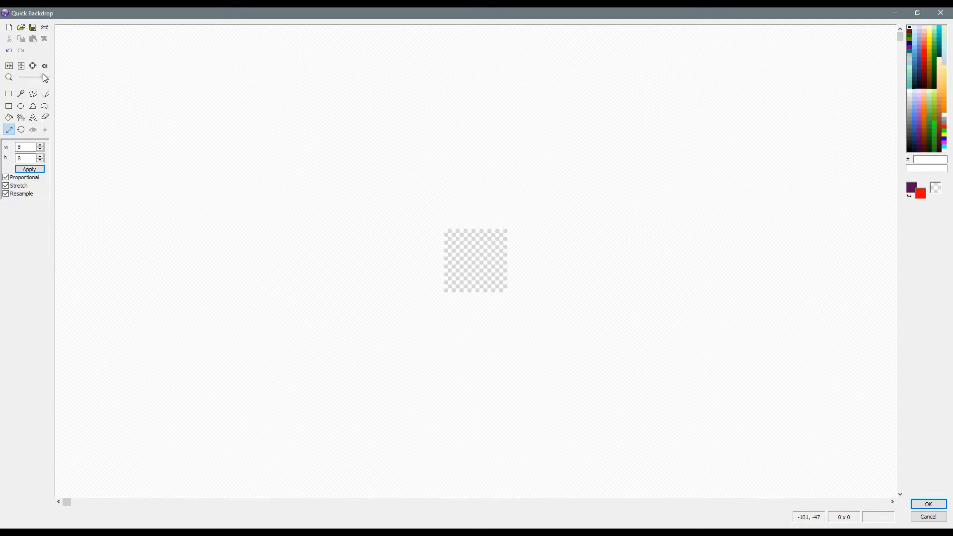
pyautogui.click(9, 106)
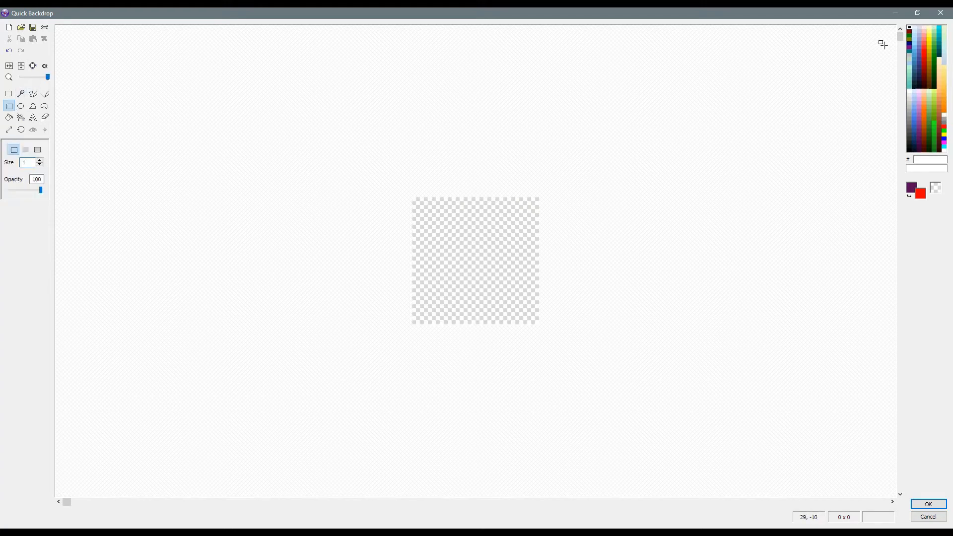
pyautogui.moveTo(412, 201)
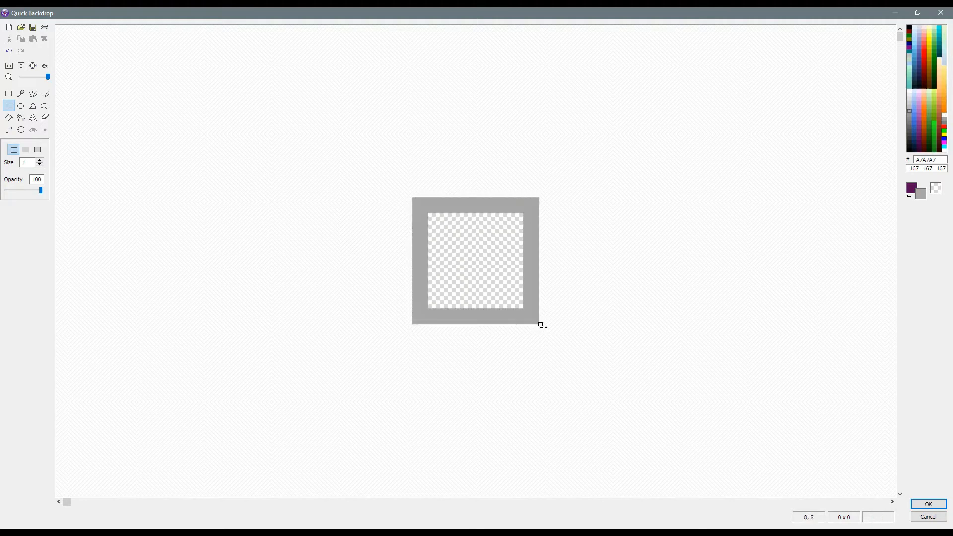
pyautogui.click(927, 503)
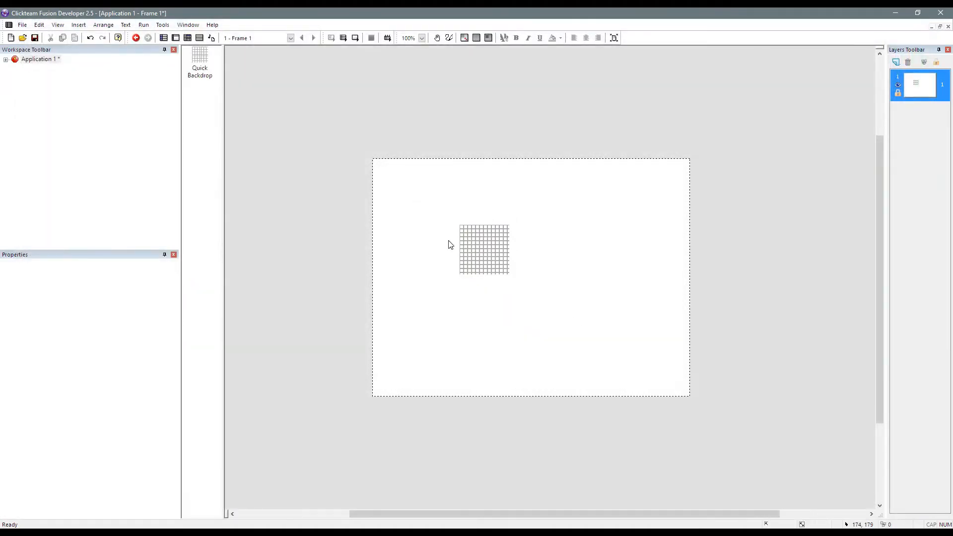
# - Position the grid backdrop at X 0, Y 0 and size it 640 by 480
pyautogui.click(483, 249)
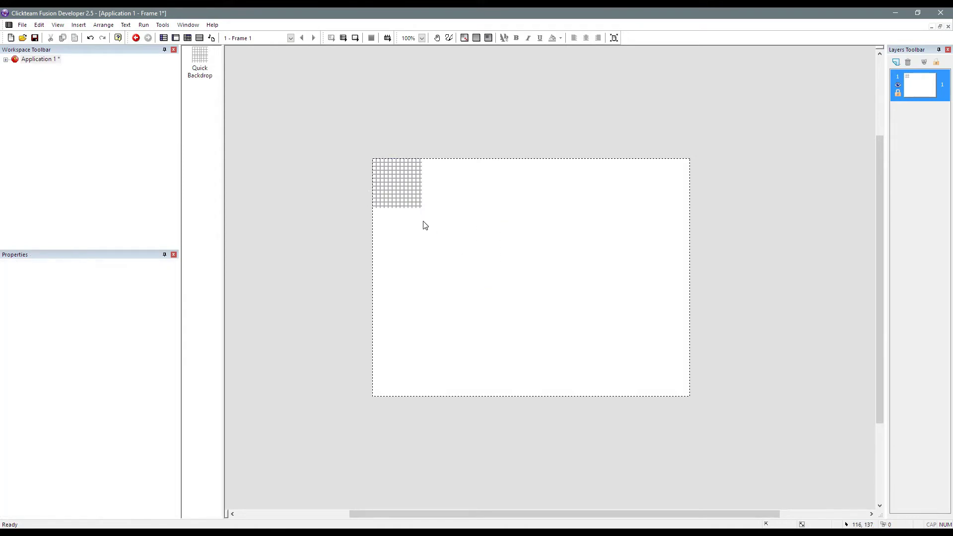
pyautogui.click(397, 183)
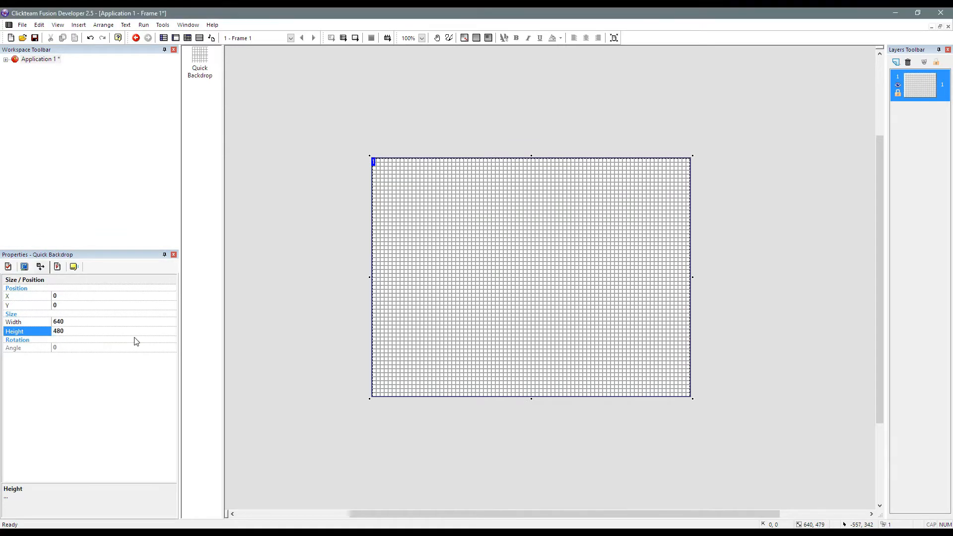
pyautogui.click(337, 218)
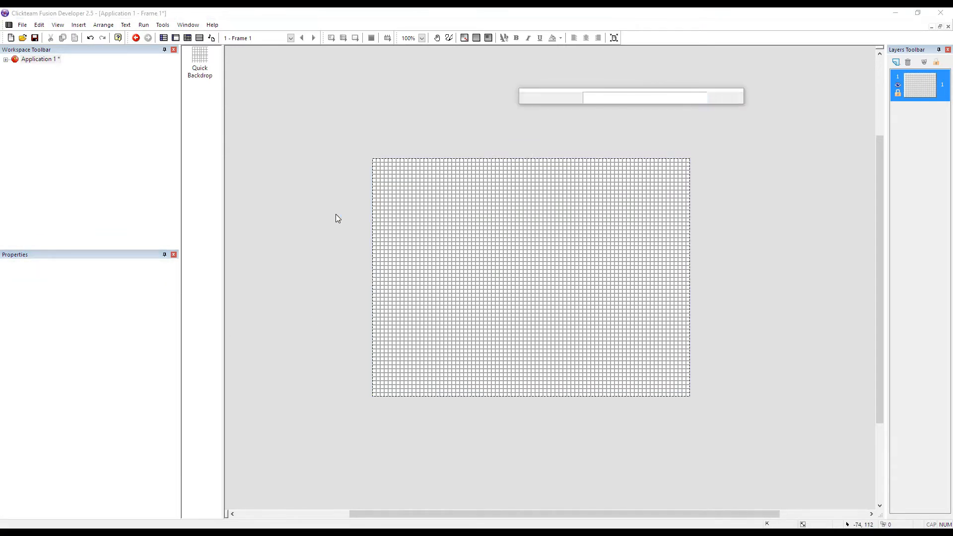
# - Insert an Active object with a solid red 8x8 image and a top-left hot spot
pyautogui.click(135, 38)
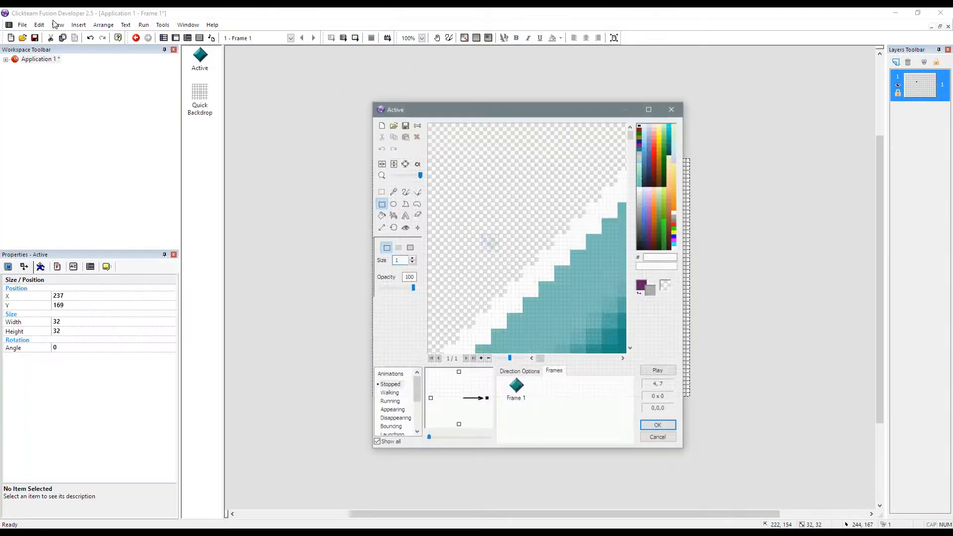
pyautogui.click(648, 109)
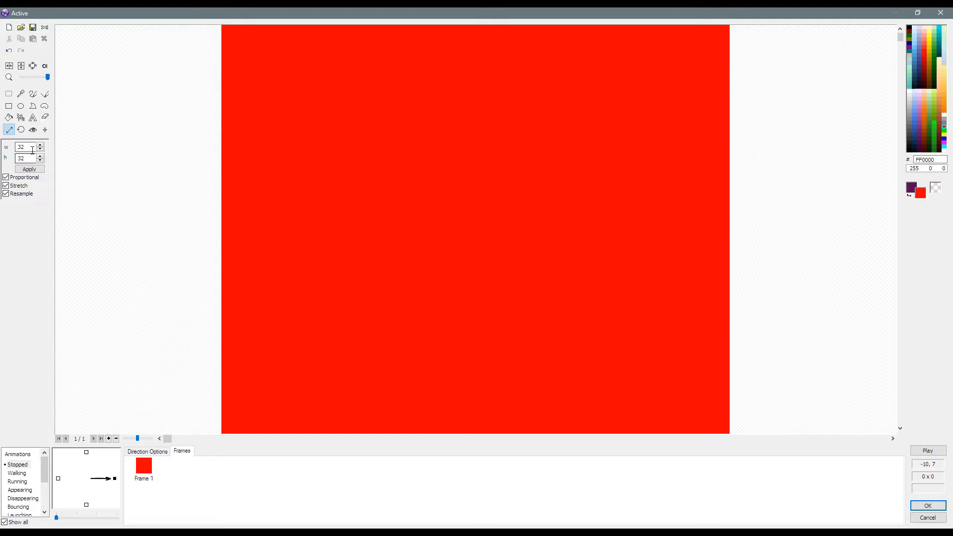
pyautogui.click(29, 169)
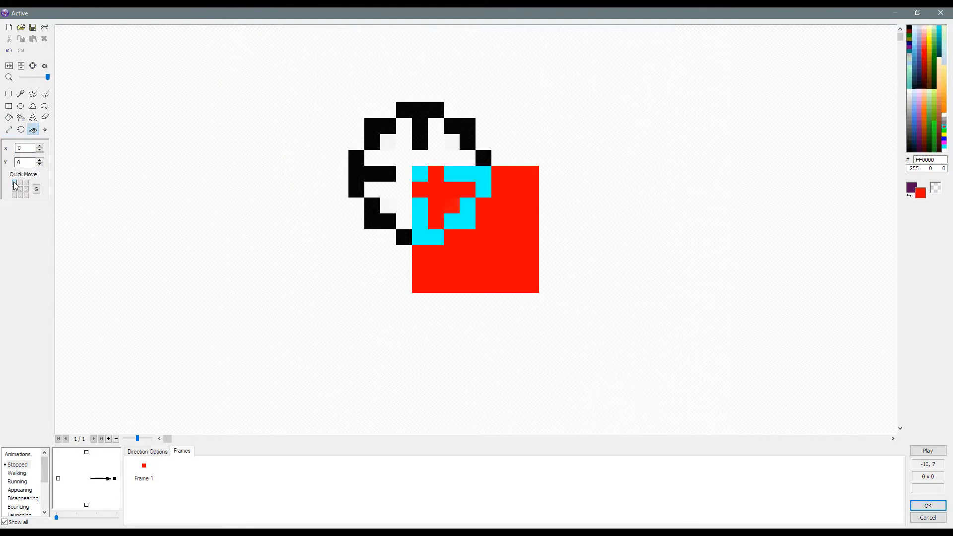
pyautogui.click(926, 505)
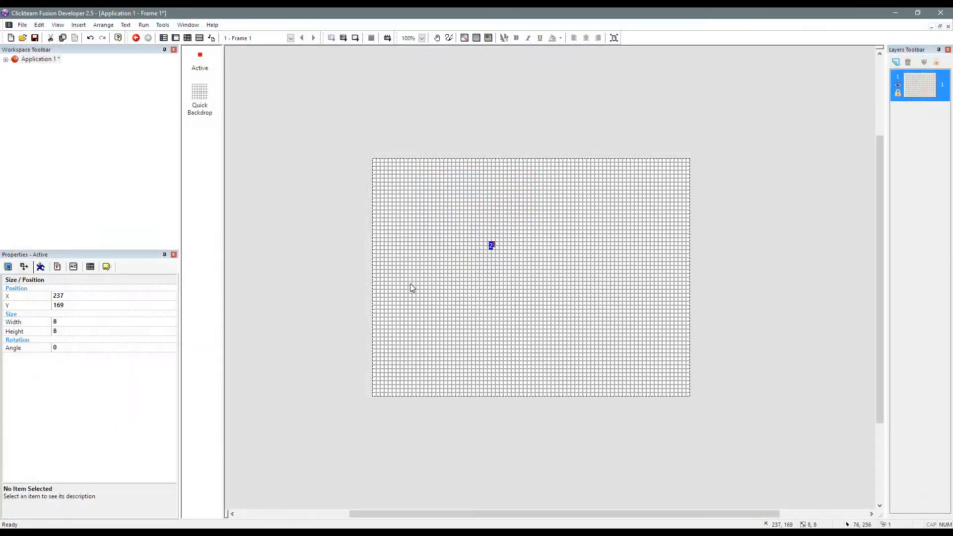
# - Test-run the application, then switch to Frame 1's event editor with an Always event
pyautogui.click(136, 38)
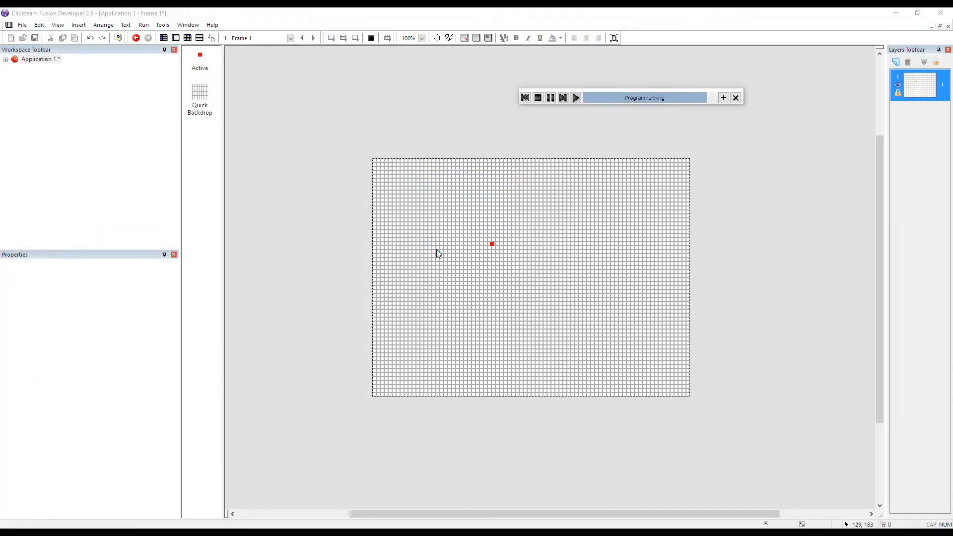
pyautogui.click(575, 97)
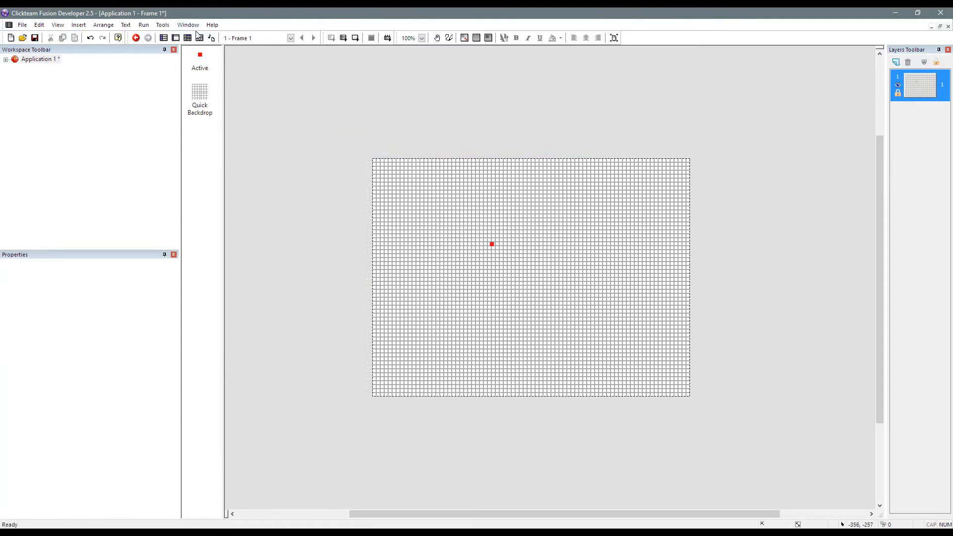
pyautogui.moveTo(474, 242)
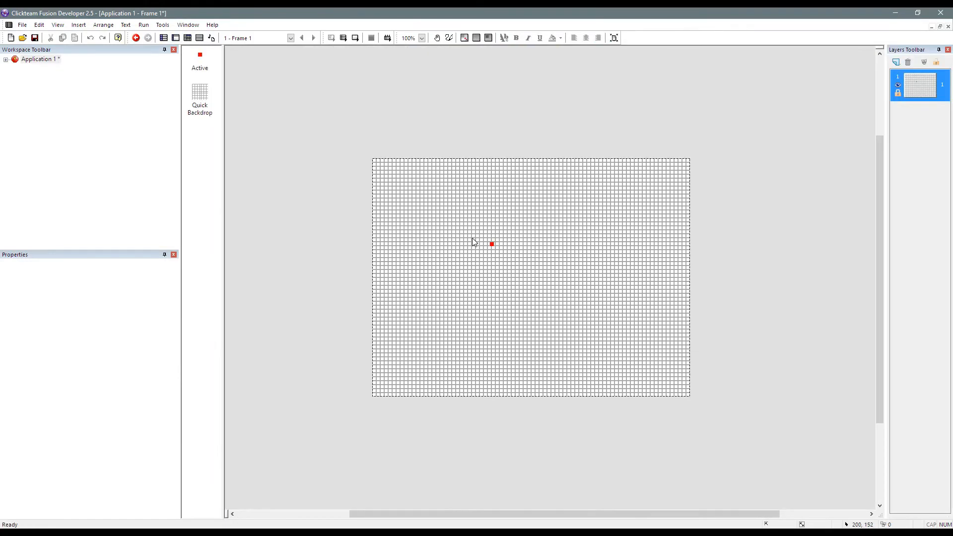
pyautogui.click(491, 243)
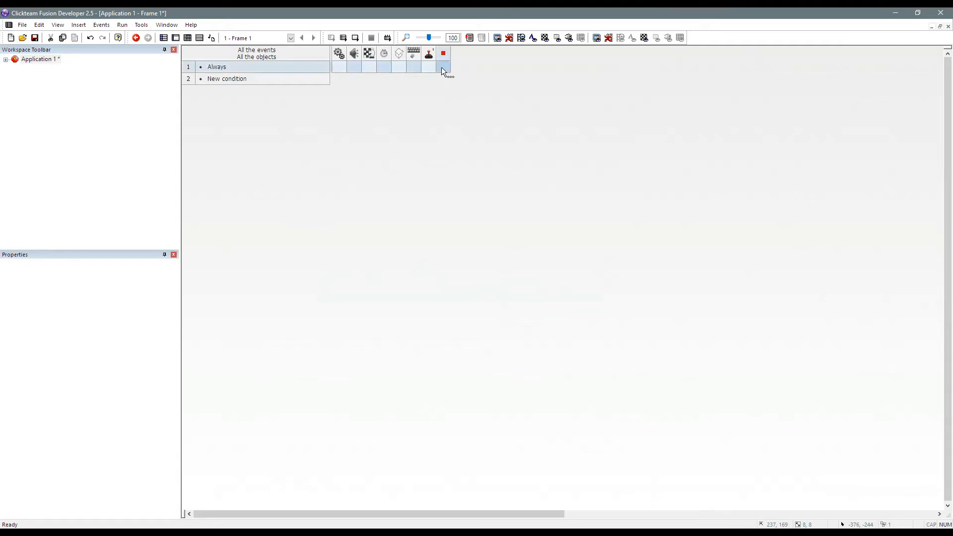
# - Add Set X and Set Y Coordinate actions for the red active under Always, then run
pyautogui.click(442, 67)
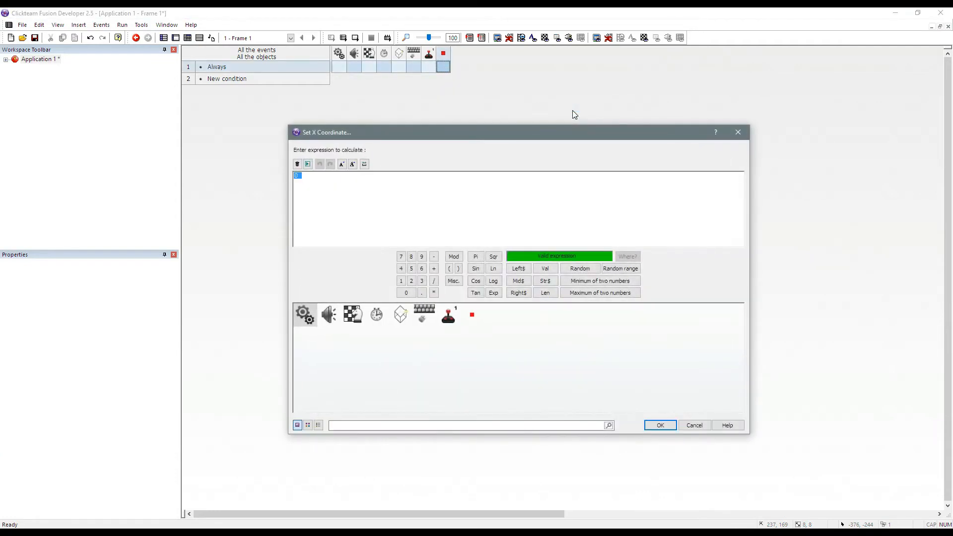
pyautogui.click(660, 425)
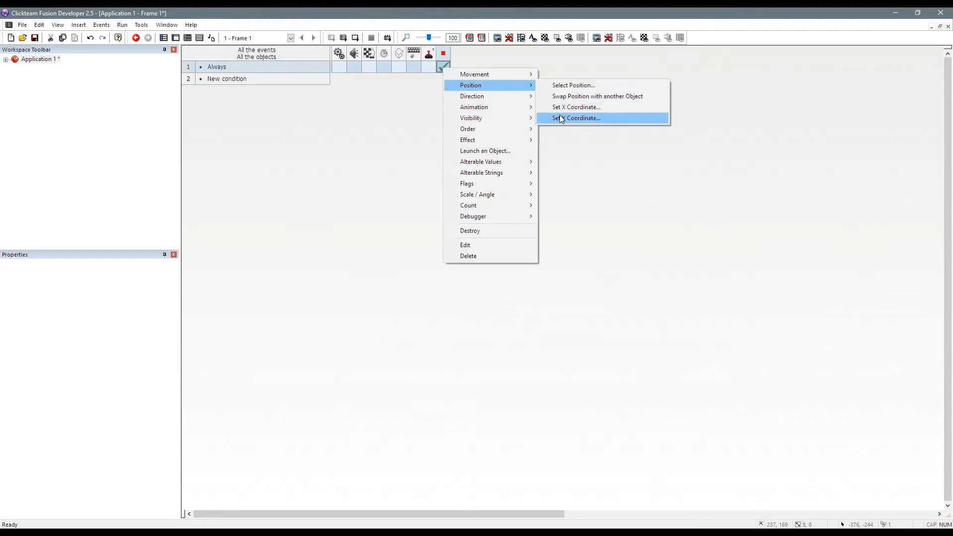
pyautogui.click(577, 118)
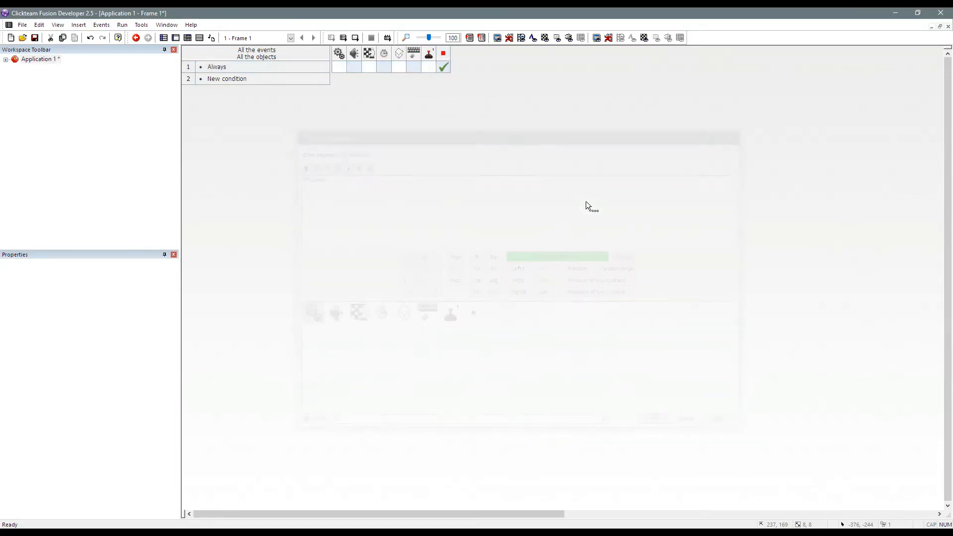
pyautogui.click(135, 38)
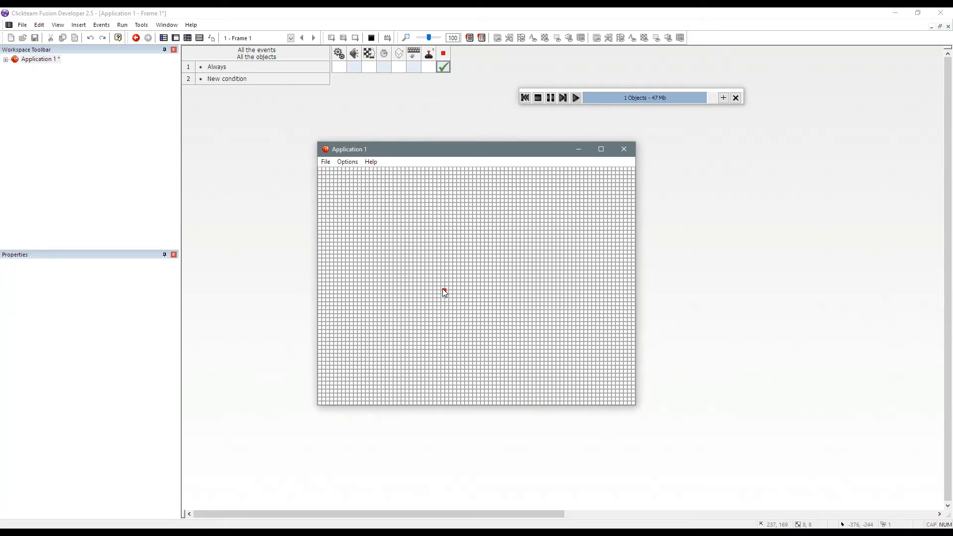
pyautogui.moveTo(623, 148)
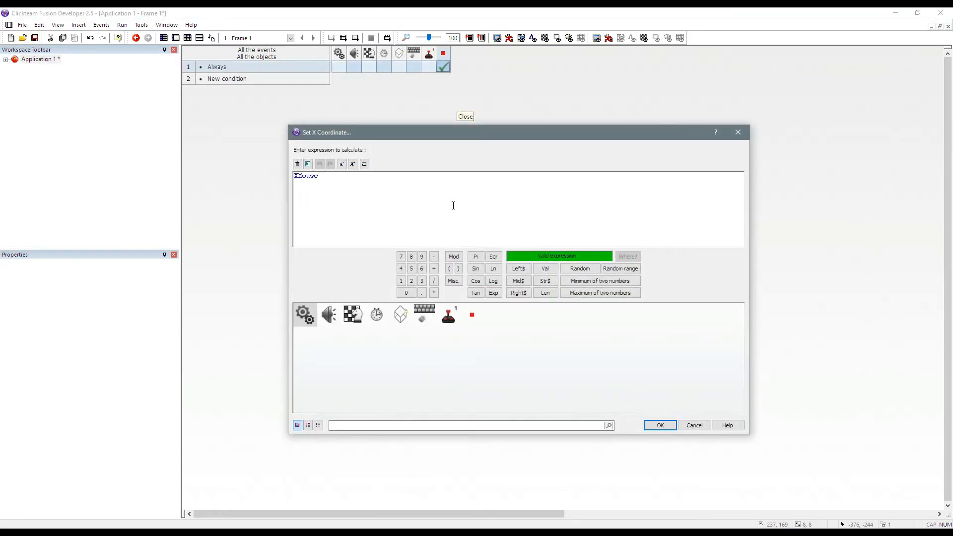
# - Change the red active's Set X Coordinate expression to XMouse/8*8
pyautogui.write('/8*8')
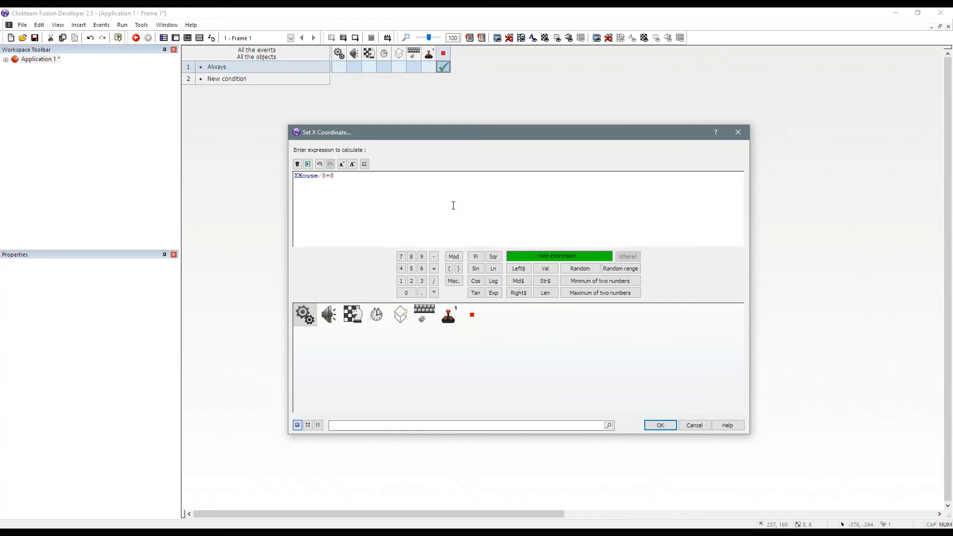
pyautogui.click(659, 424)
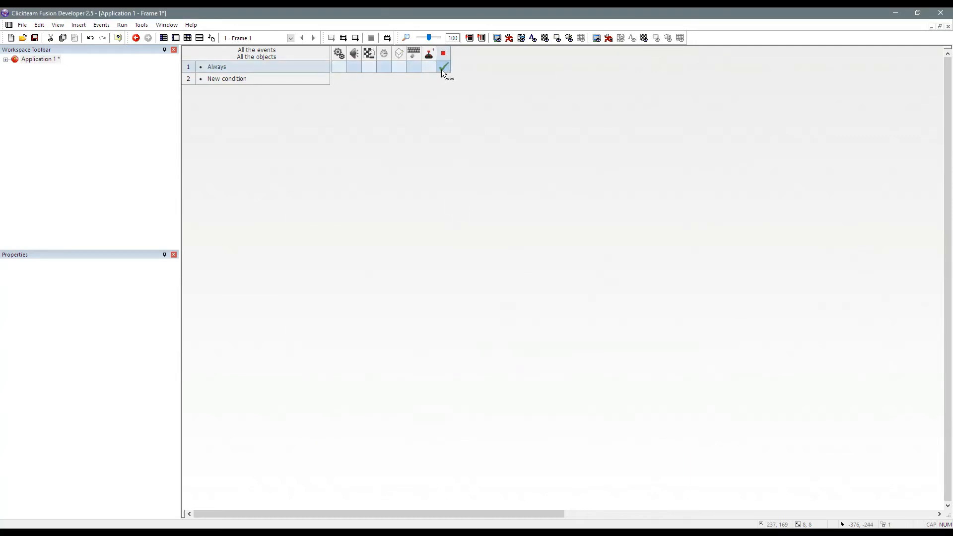
pyautogui.click(442, 67)
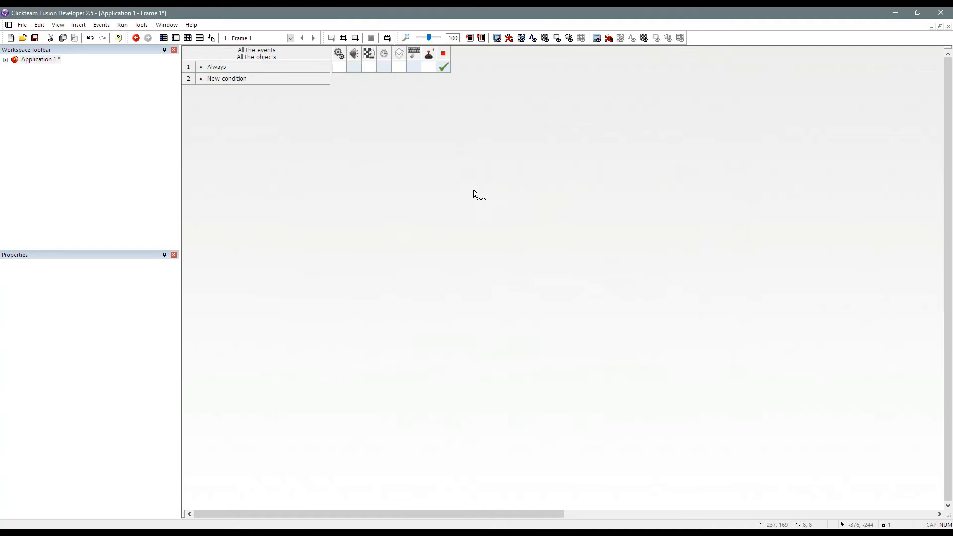
# - Run the frame to check the red square follows the mouse along the 8-pixel grid
pyautogui.click(136, 37)
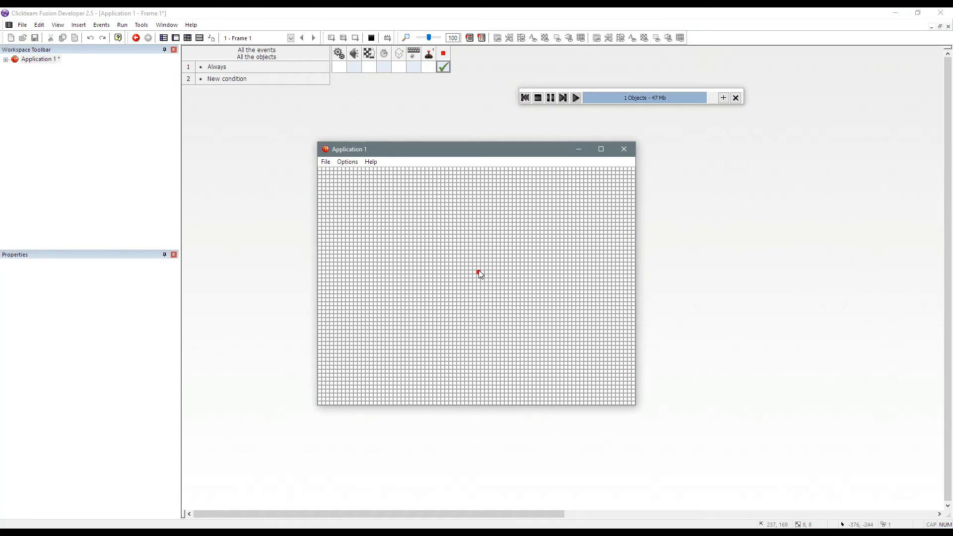
pyautogui.moveTo(478, 273)
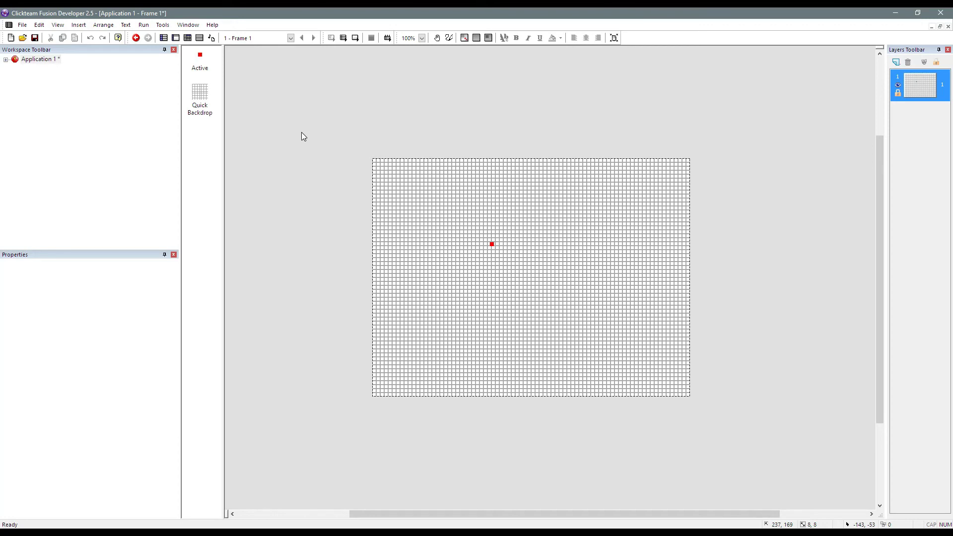
pyautogui.click(136, 37)
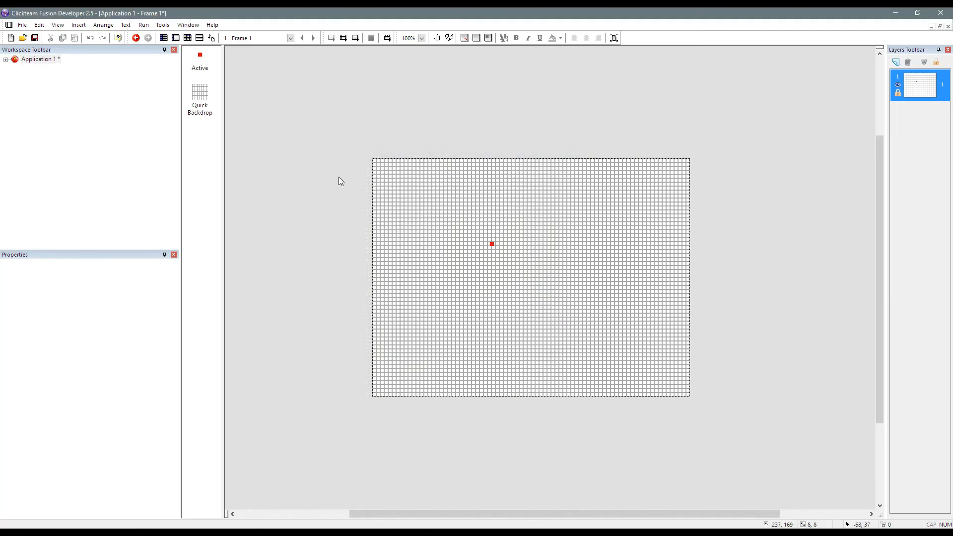
pyautogui.moveTo(341, 179)
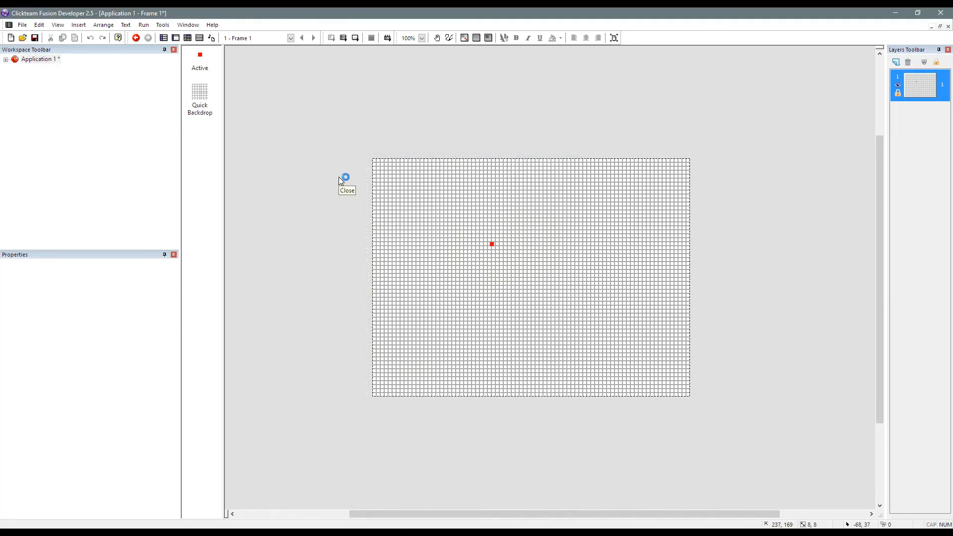
pyautogui.moveTo(341, 182)
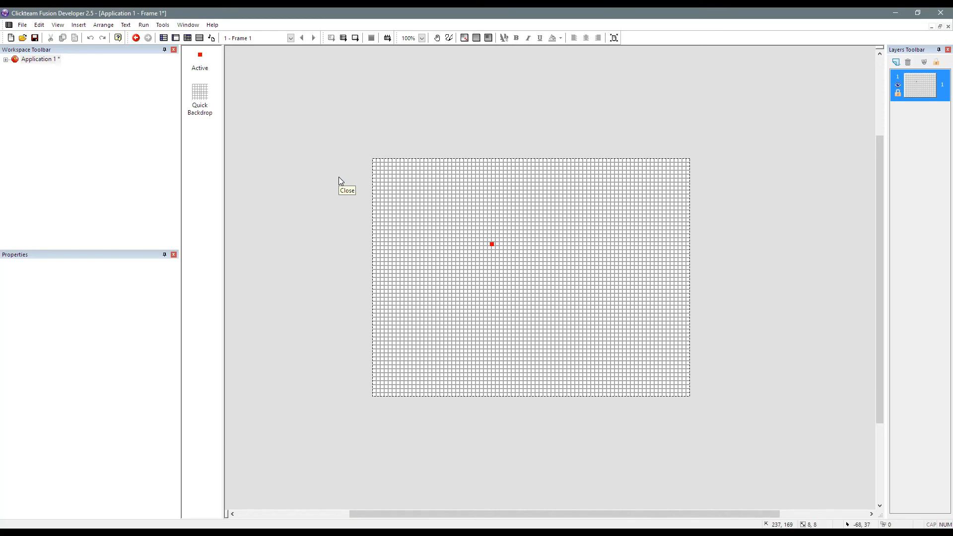
pyautogui.moveTo(341, 181)
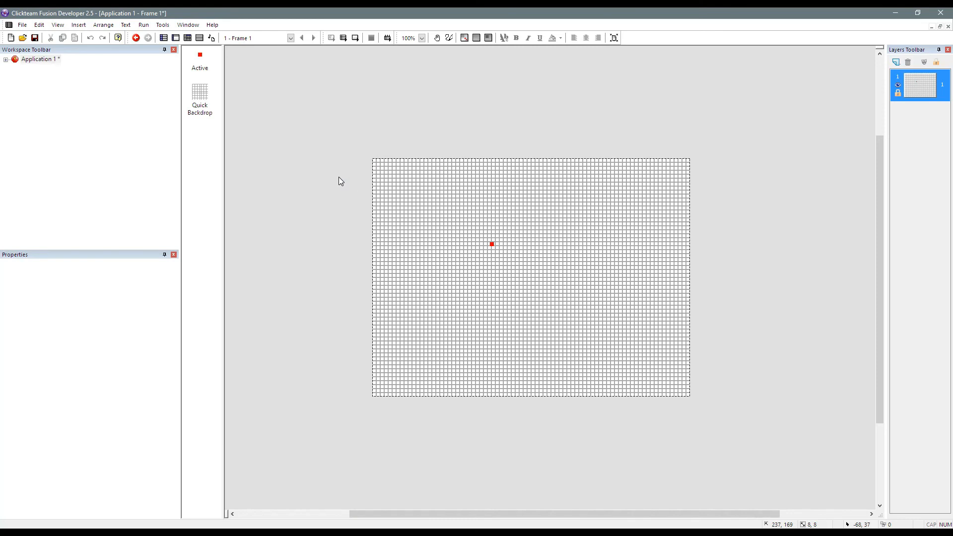